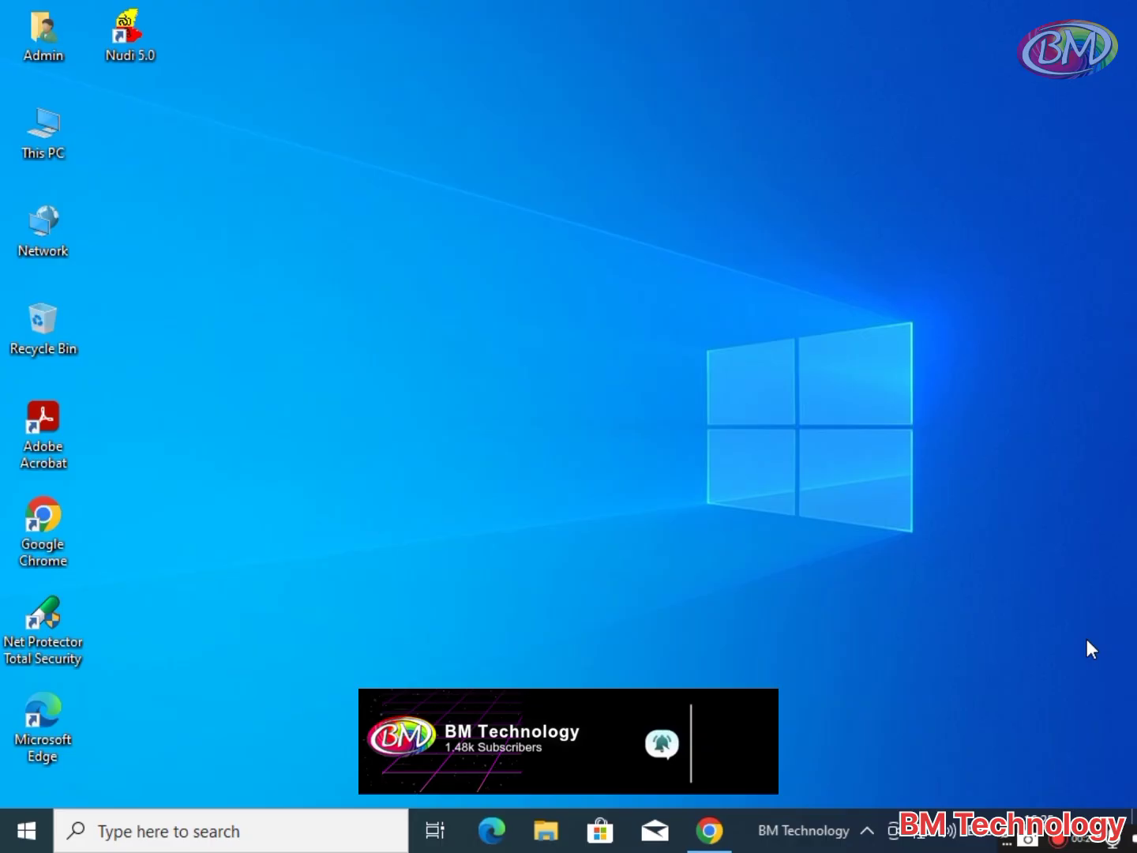
# Bring up Chrome with the Google results for 'canon advance ir 6275'.
pyautogui.click(708, 831)
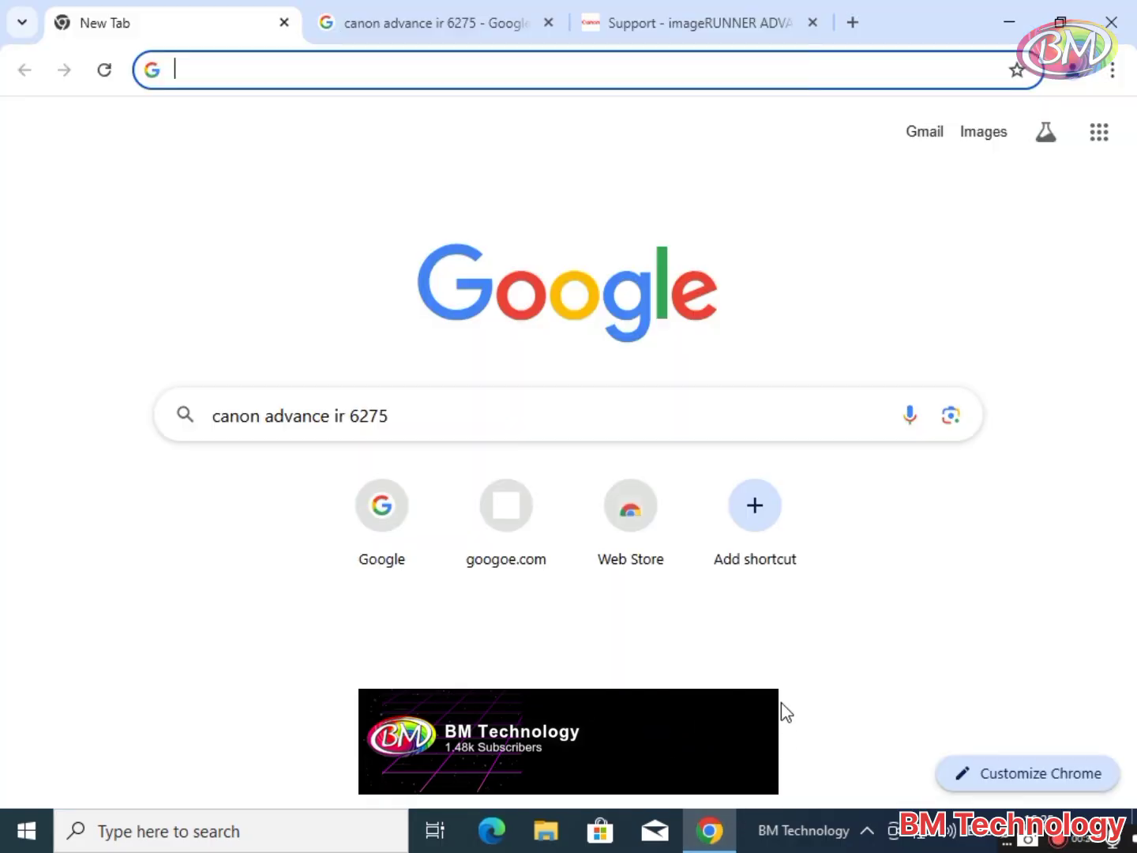
pyautogui.moveTo(307, 417)
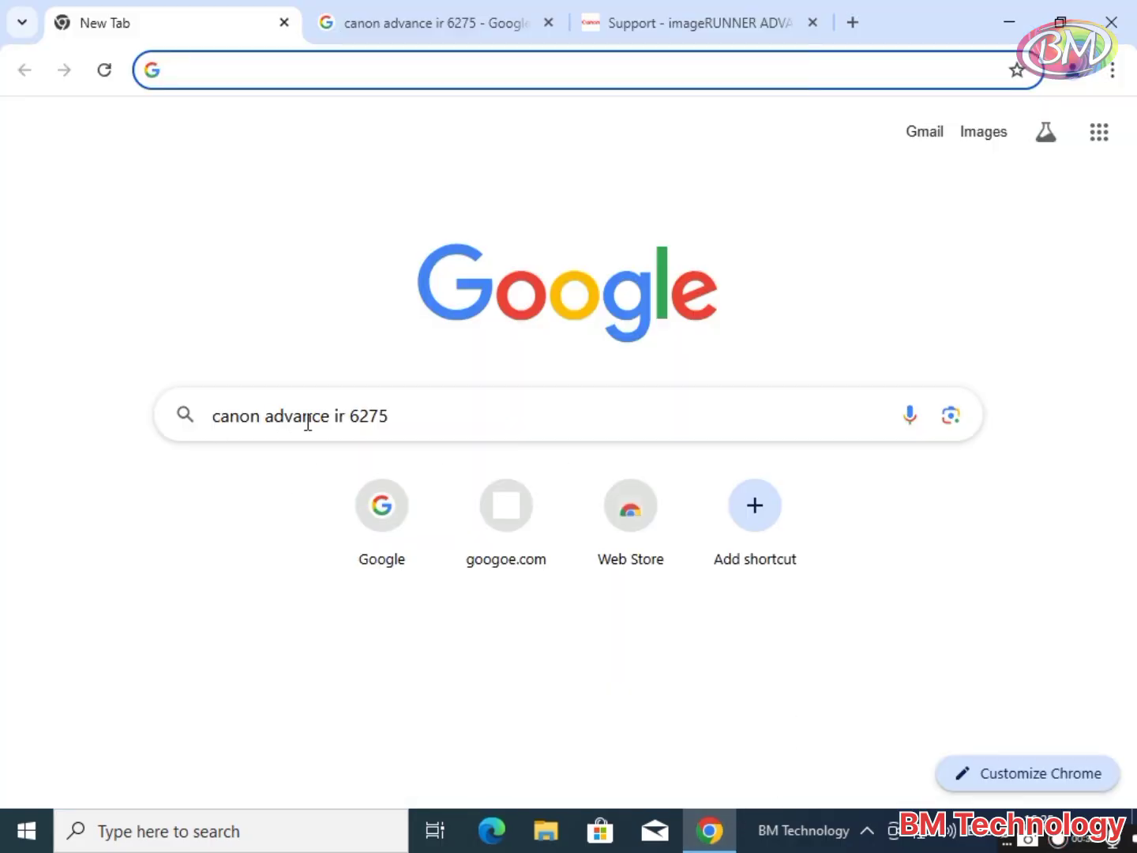
pyautogui.moveTo(443, 190)
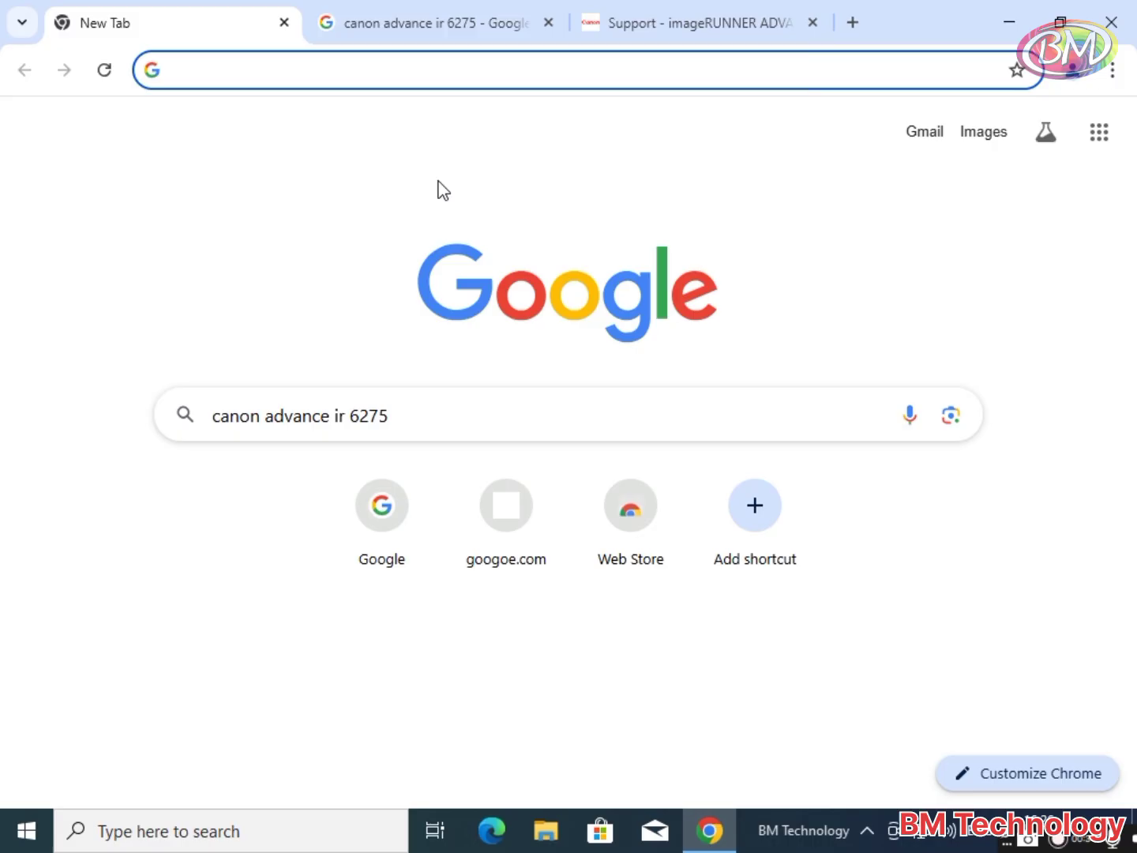
pyautogui.click(426, 22)
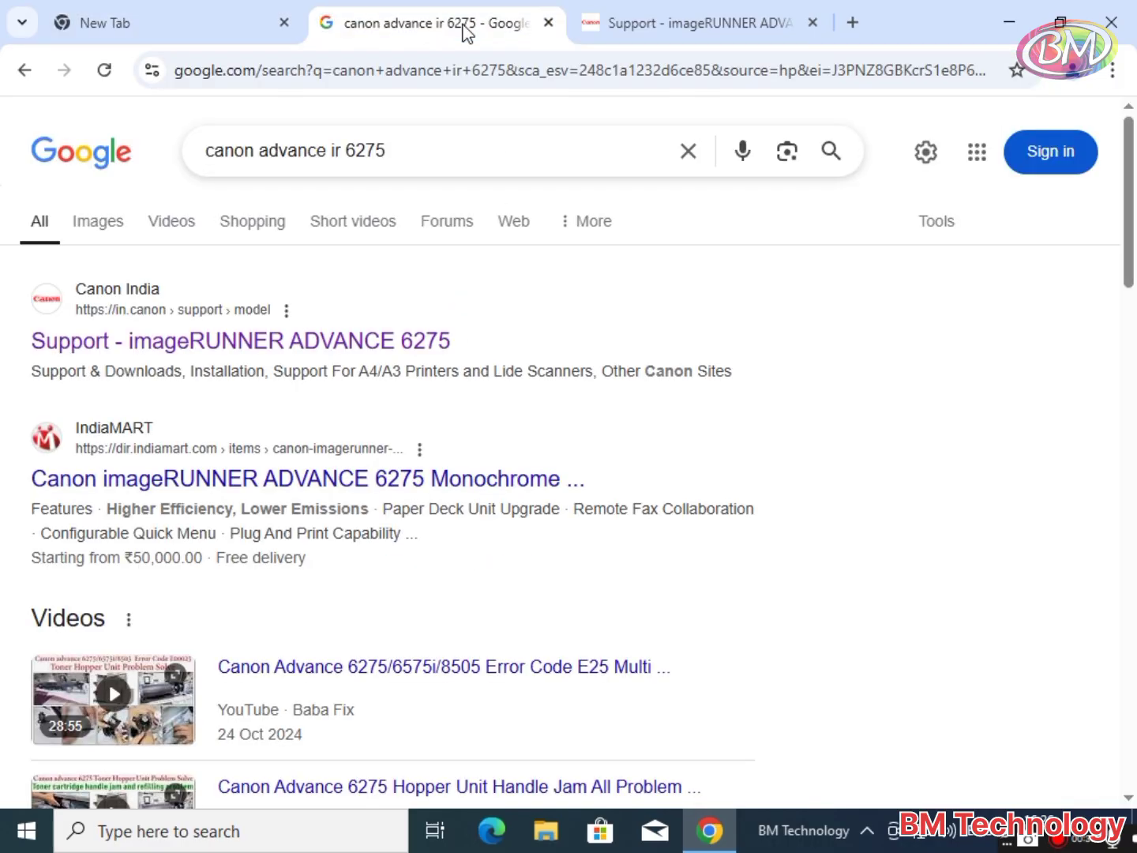
pyautogui.moveTo(218, 360)
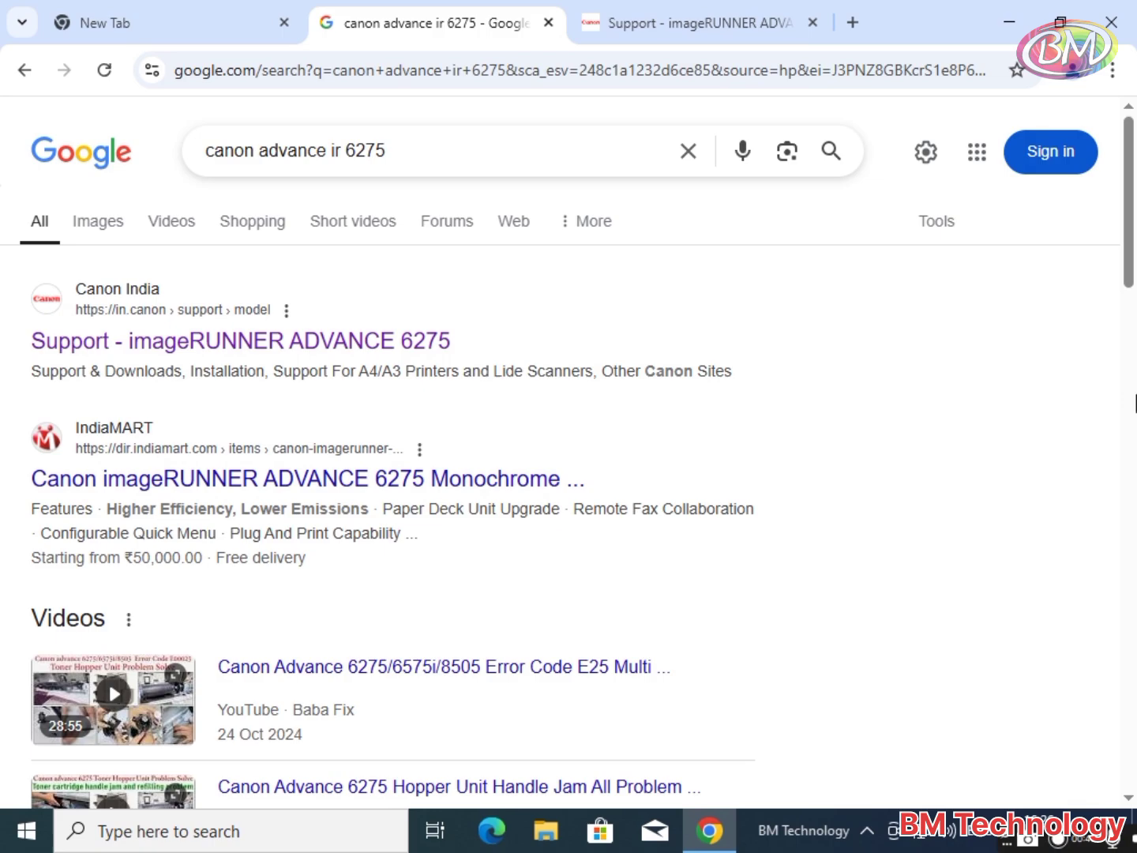
# From the imageRUNNER ADVANCE 6275 support page, download the Windows 64-bit Generic Plus UFR II V3.12 driver.
pyautogui.click(703, 22)
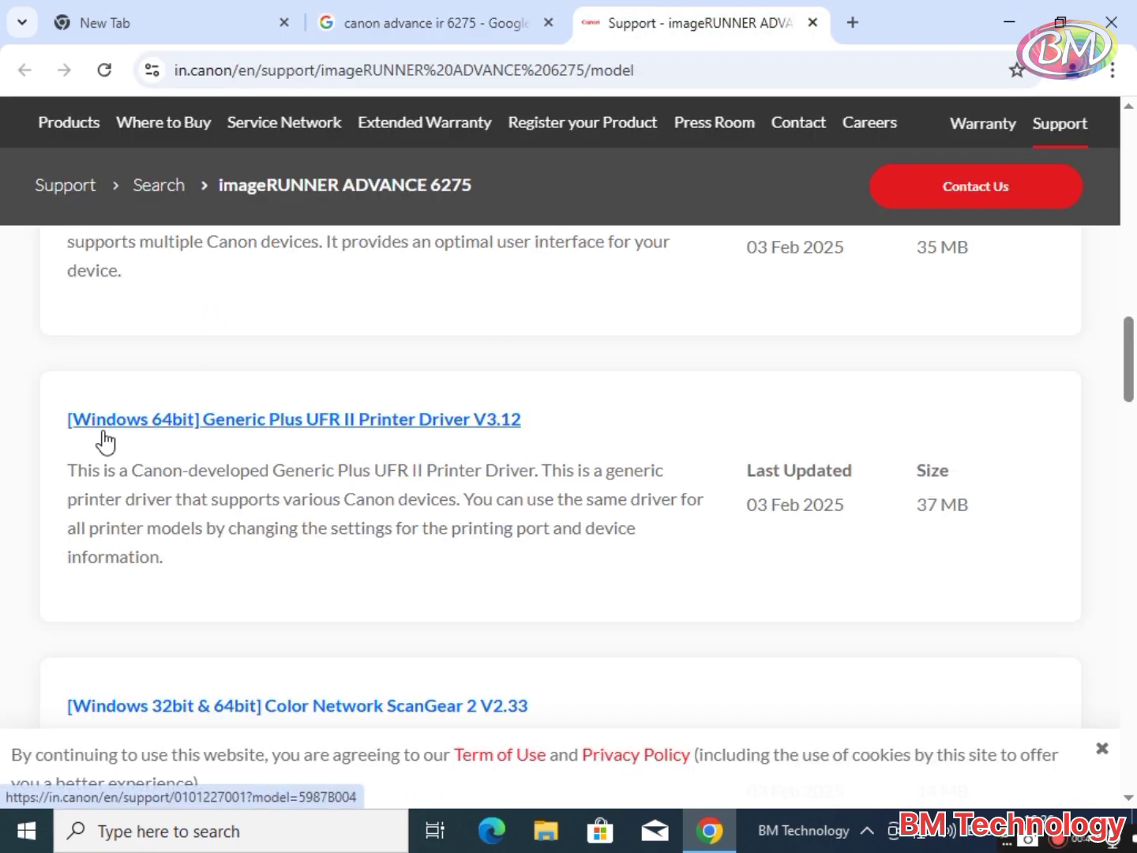
pyautogui.moveTo(366, 440)
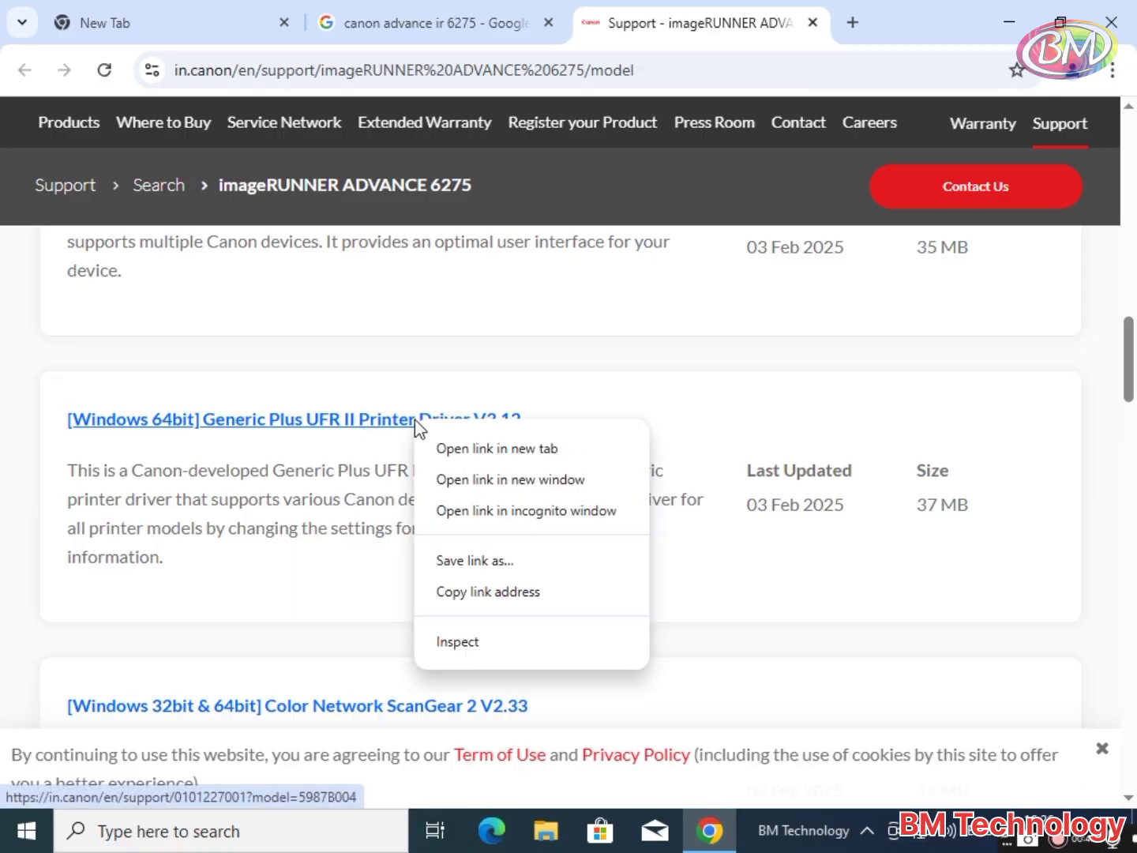
pyautogui.moveTo(465, 449)
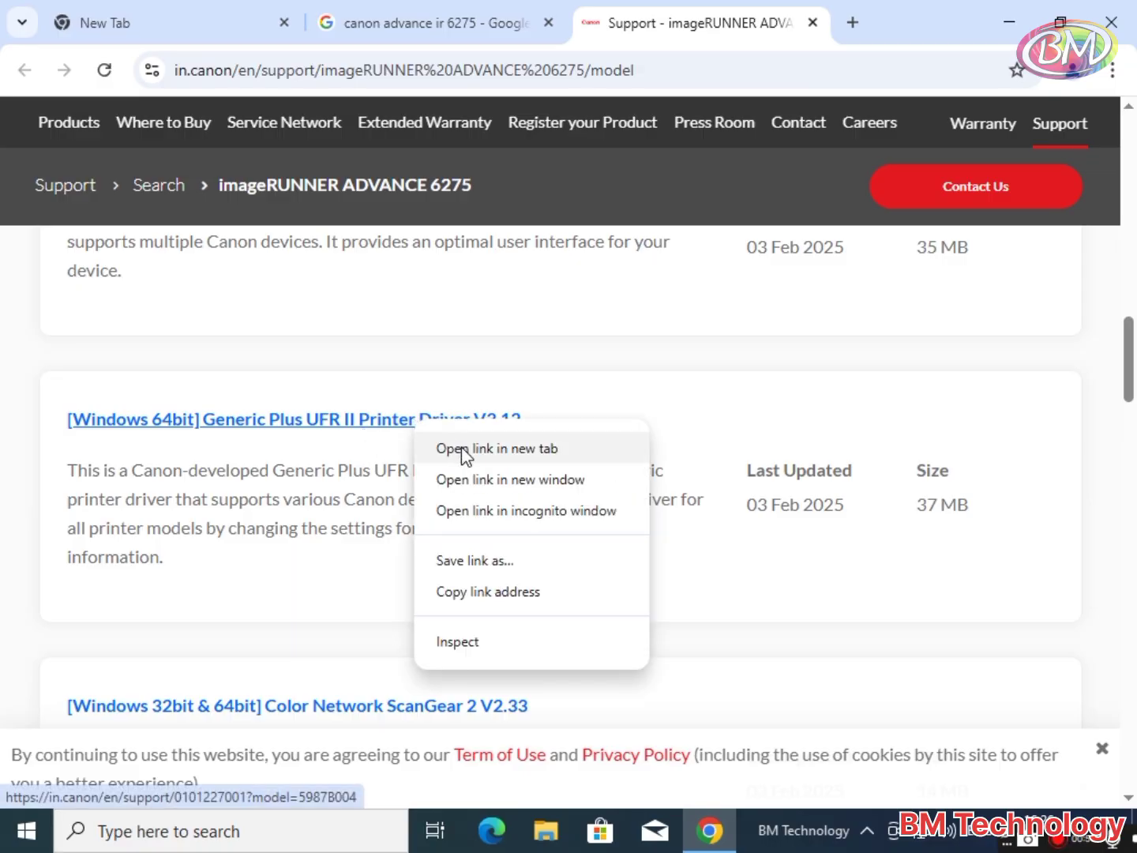
pyautogui.click(497, 448)
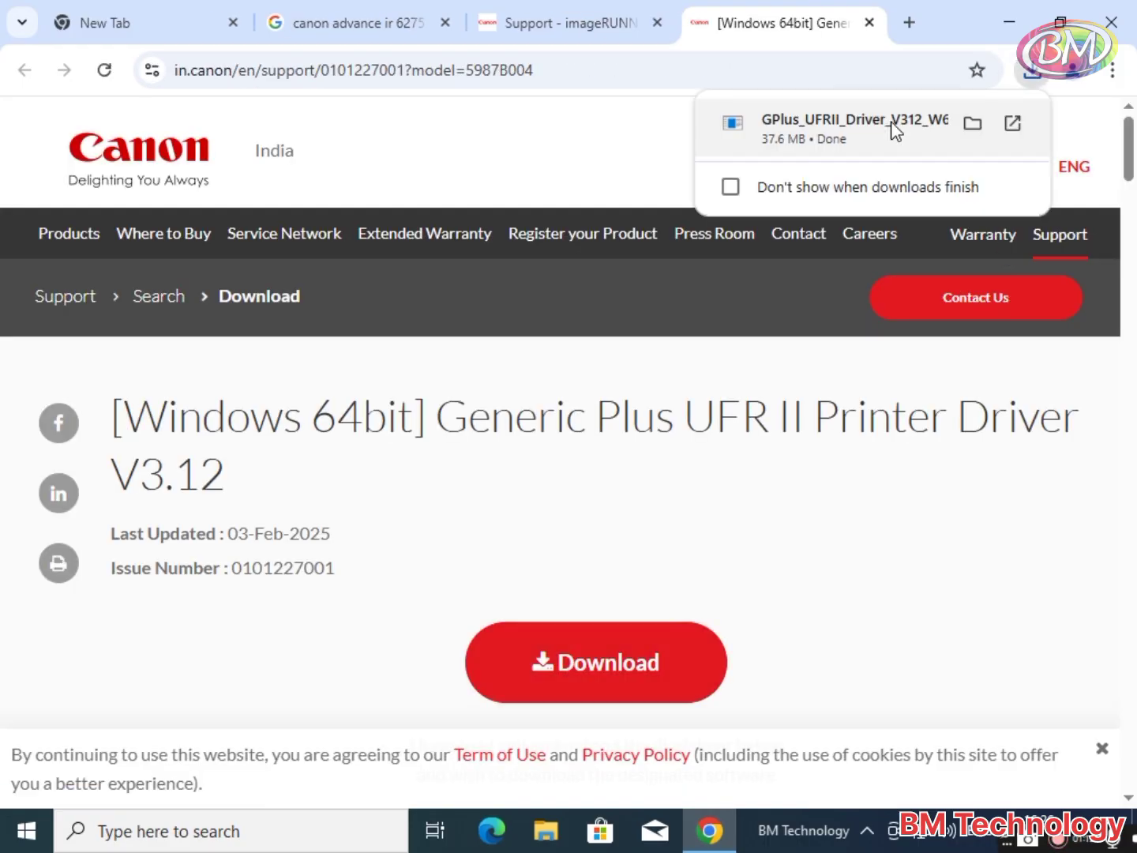
pyautogui.moveTo(1027, 70)
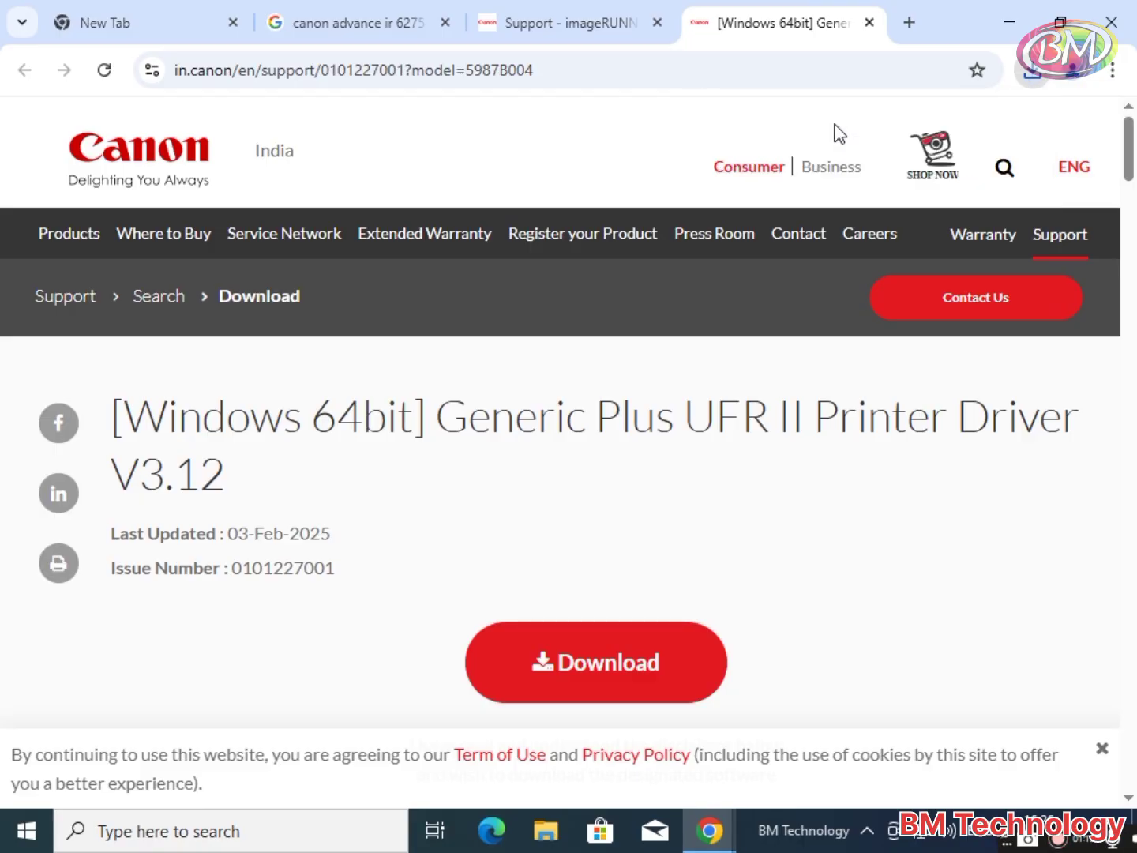
pyautogui.moveTo(505, 576)
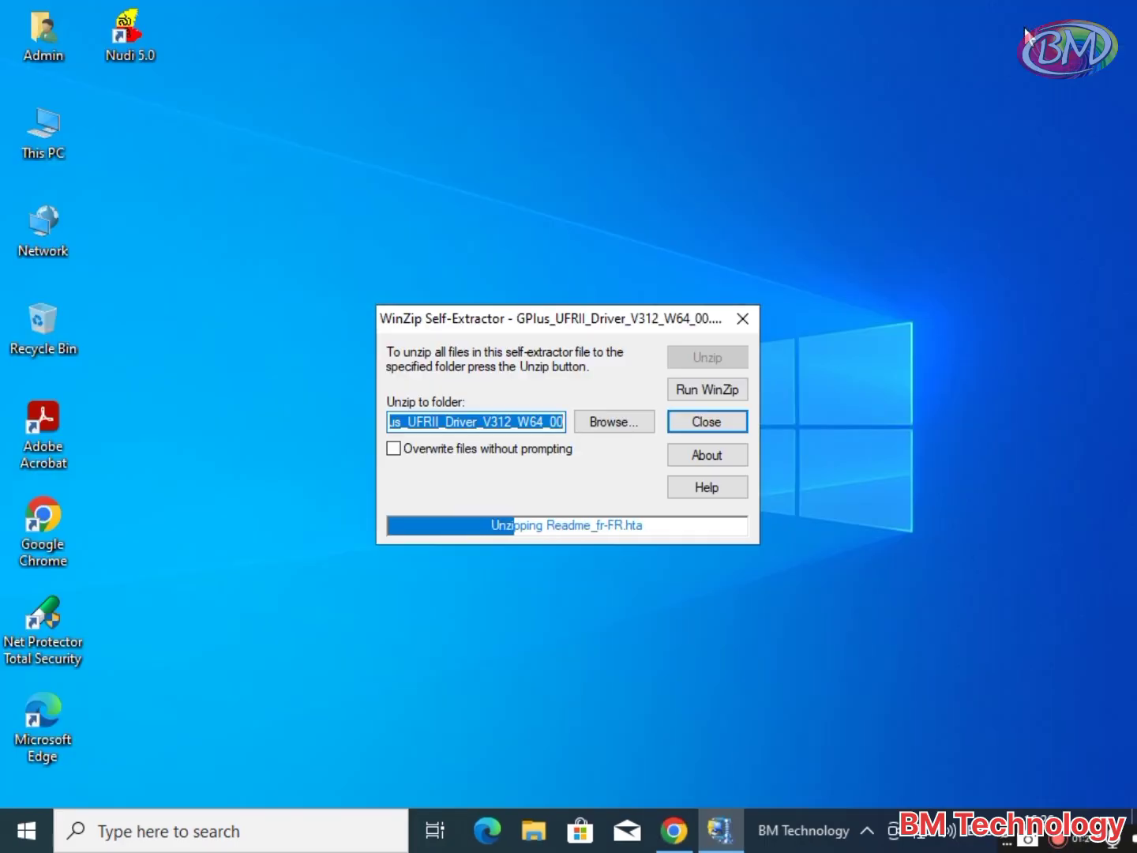
# Close the WinZip Self-Extractor after the GPlus UFR II V3.12 package is unzipped.
pyautogui.click(706, 420)
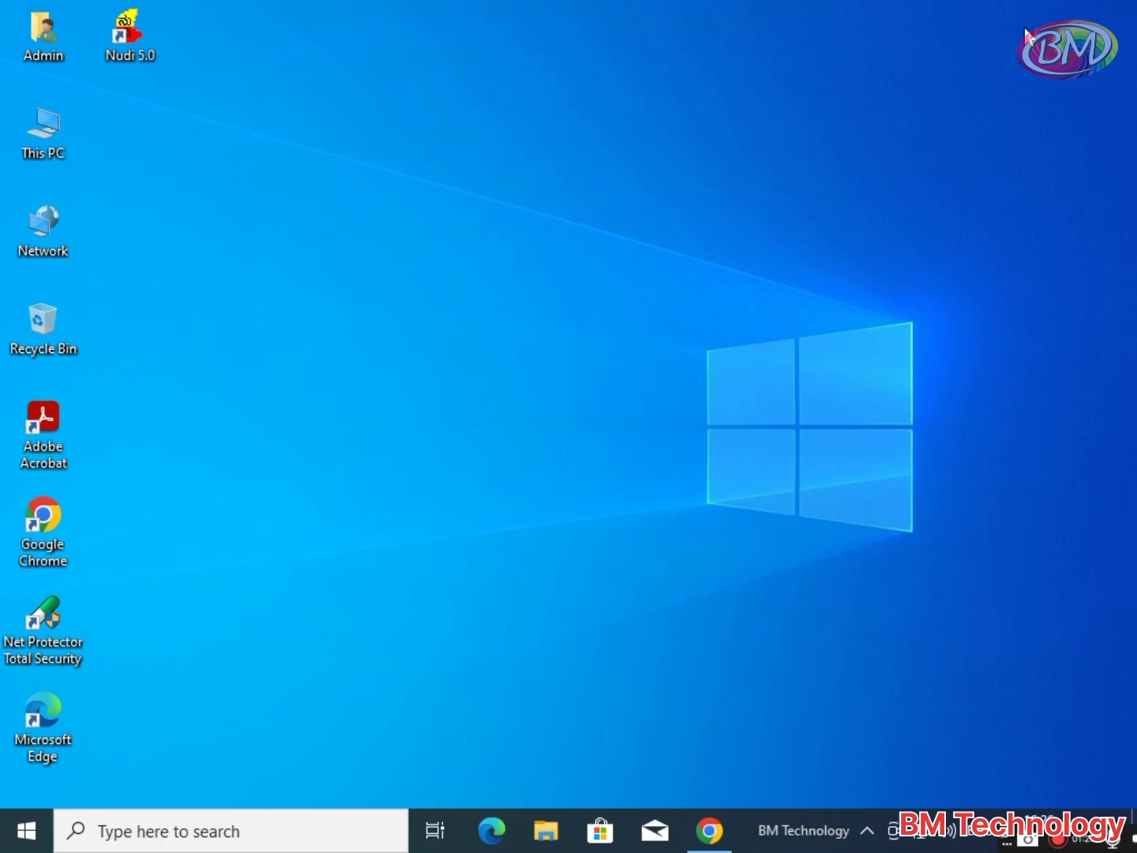
pyautogui.moveTo(733, 226)
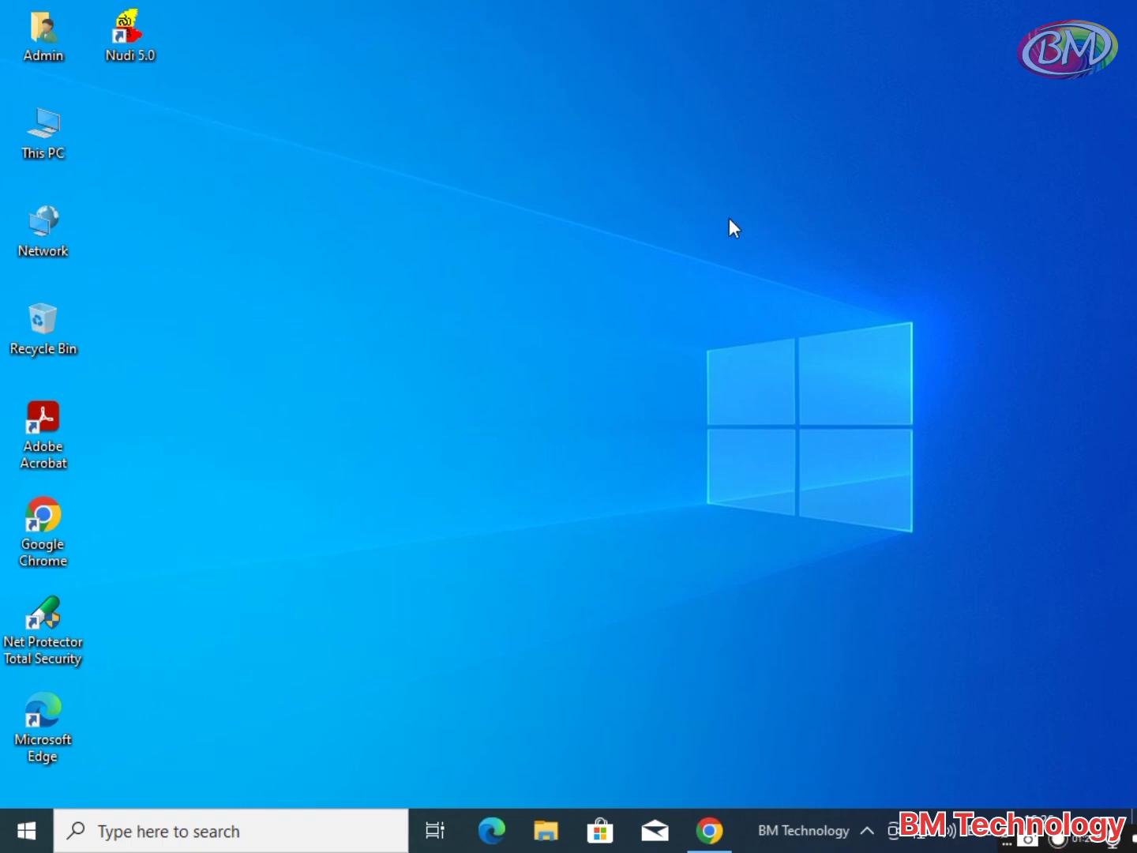
# Launch Setup from the extracted GPlus_UFRII_Driver_V312_W64_00 folder in Downloads.
pyautogui.click(545, 831)
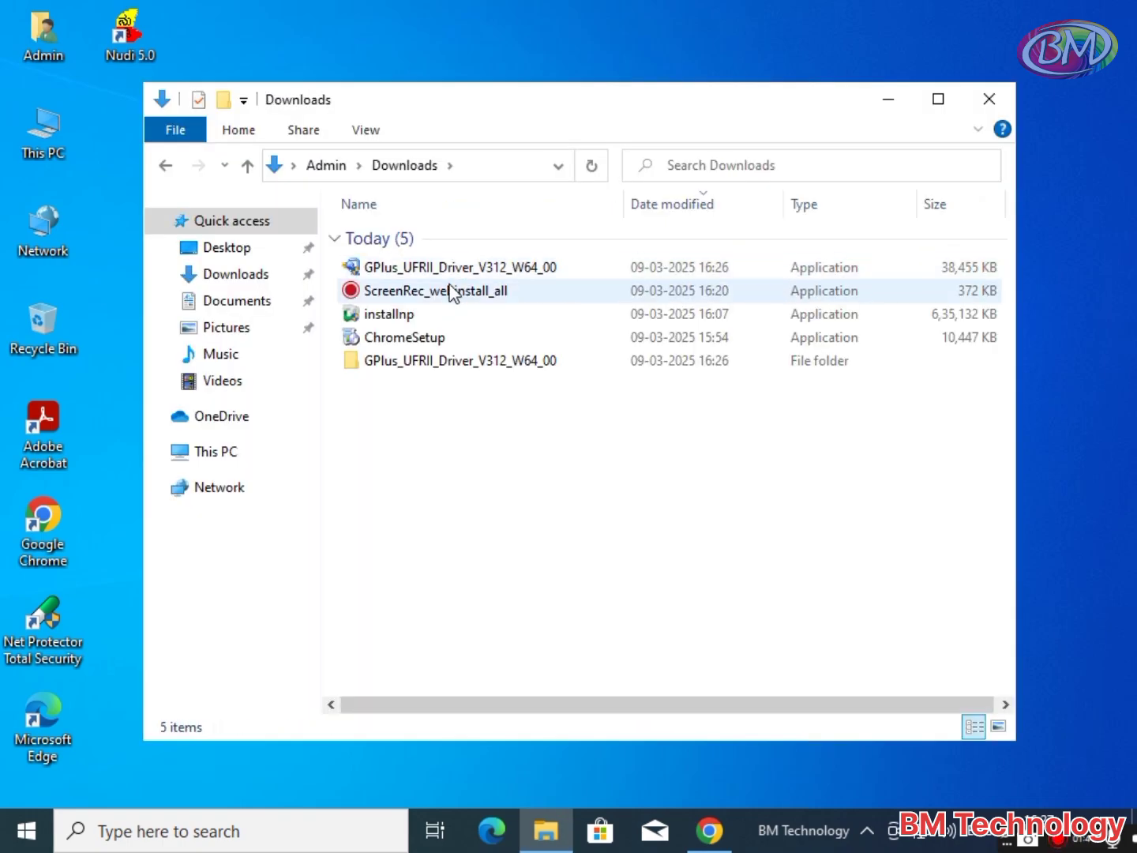
pyautogui.doubleClick(459, 360)
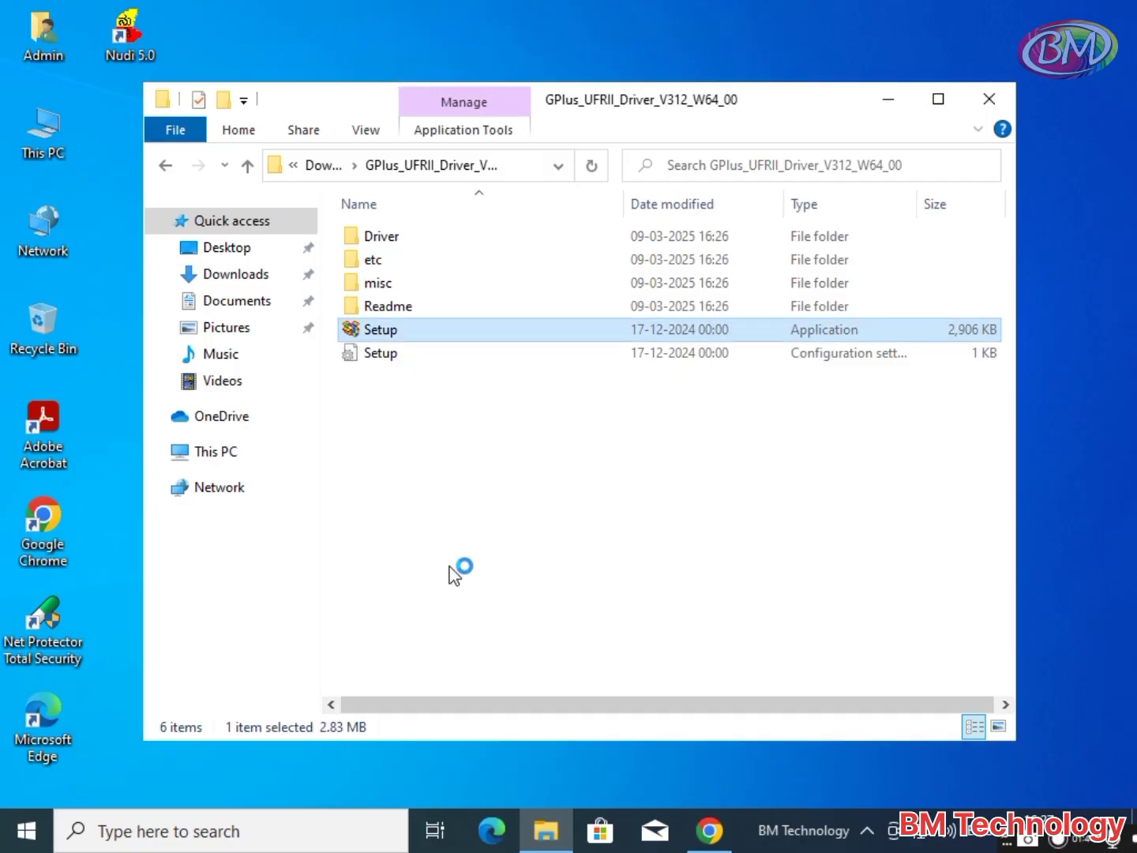
pyautogui.doubleClick(381, 328)
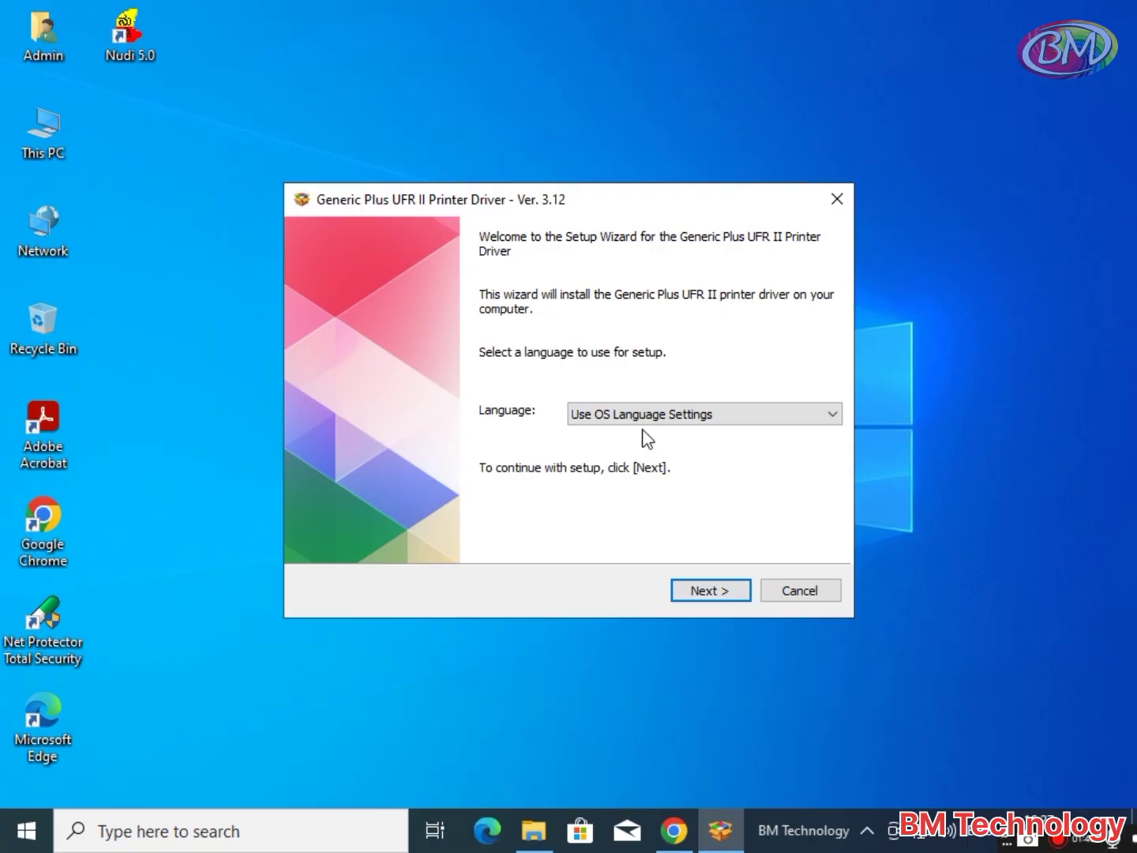
# Choose the setup language, accept the Canon license, and keep the Standard network search method.
pyautogui.click(831, 414)
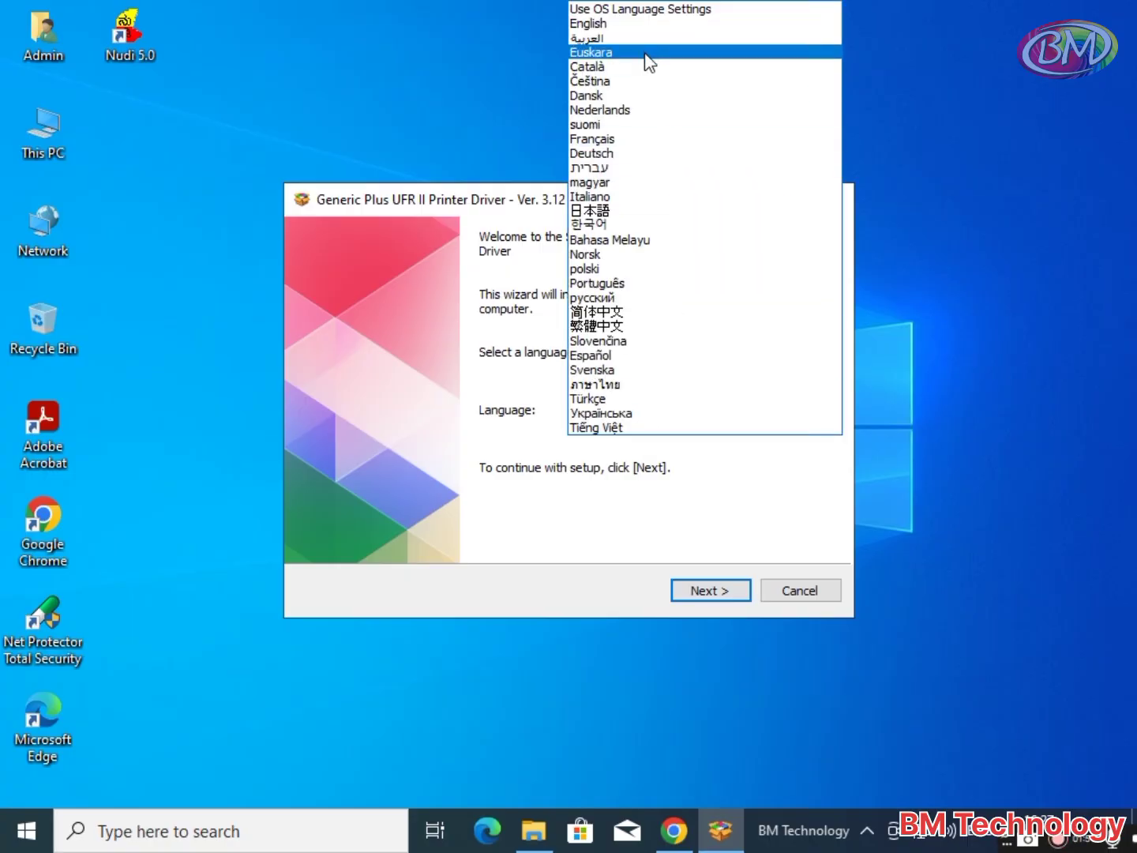
pyautogui.click(709, 591)
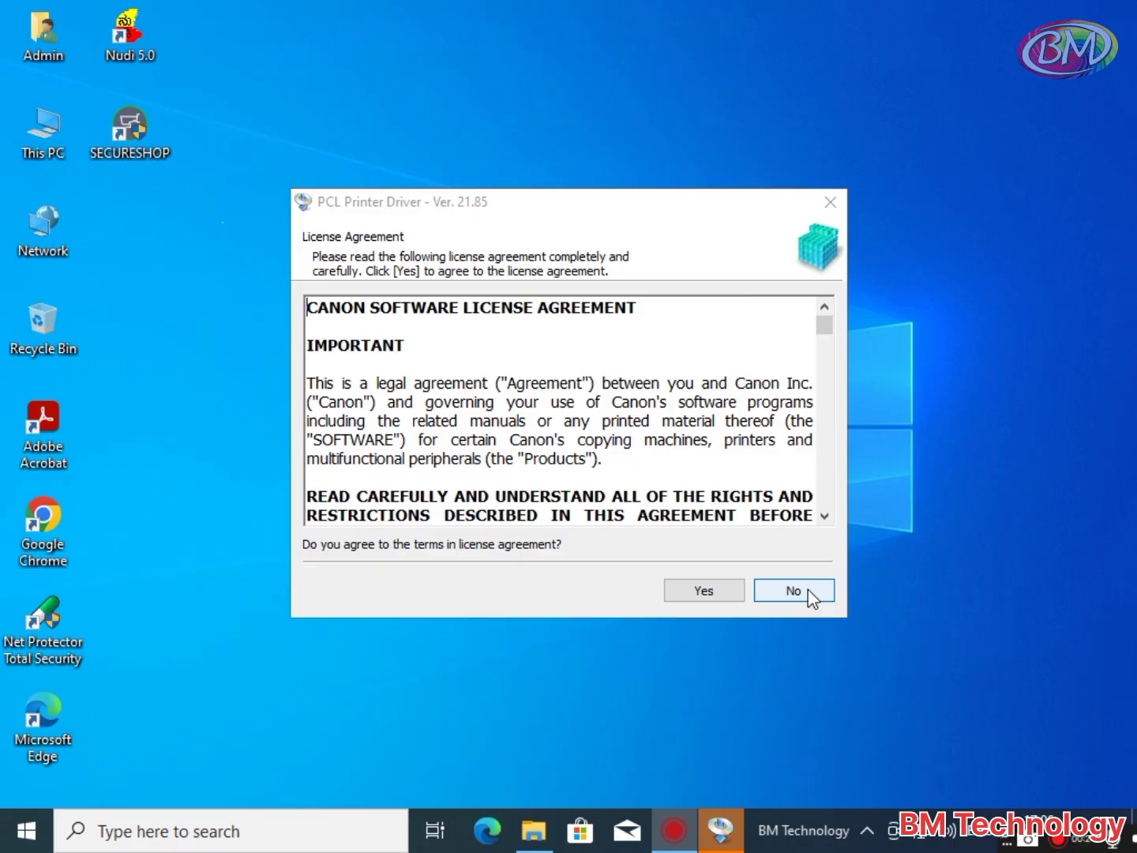
pyautogui.click(703, 590)
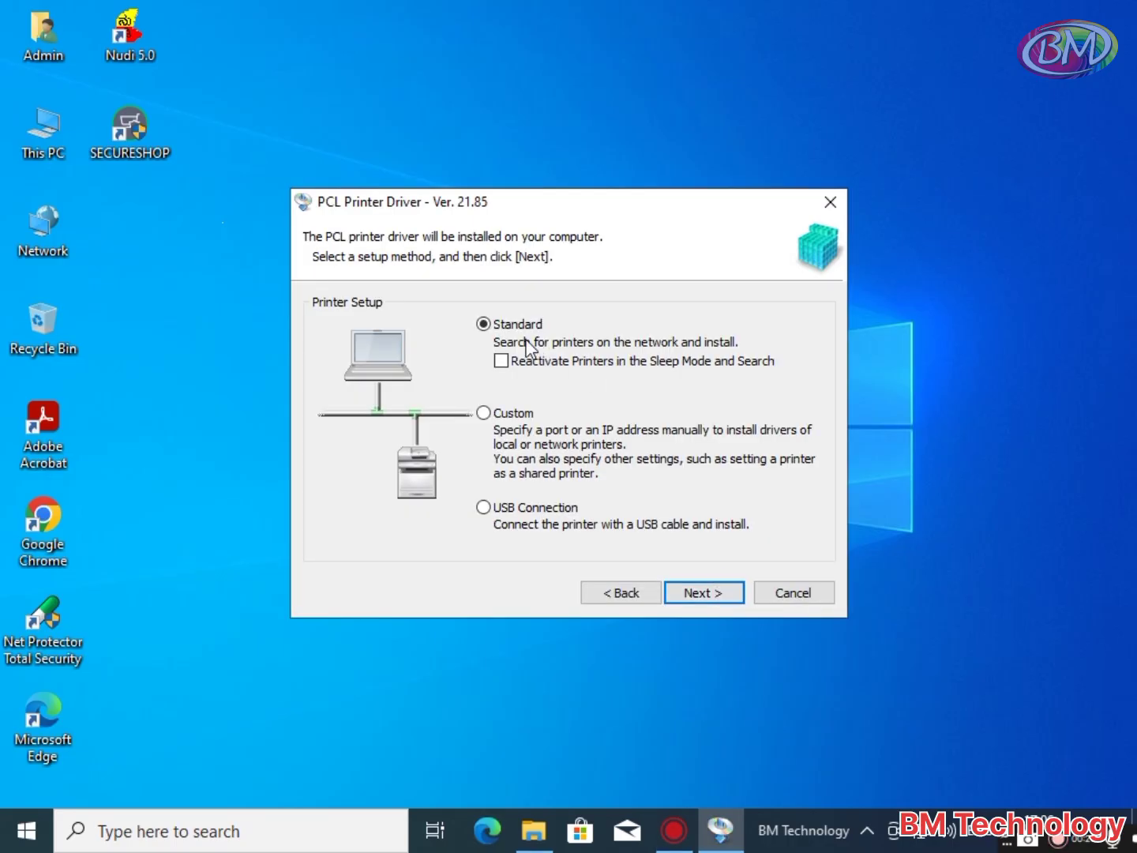
pyautogui.moveTo(704, 404)
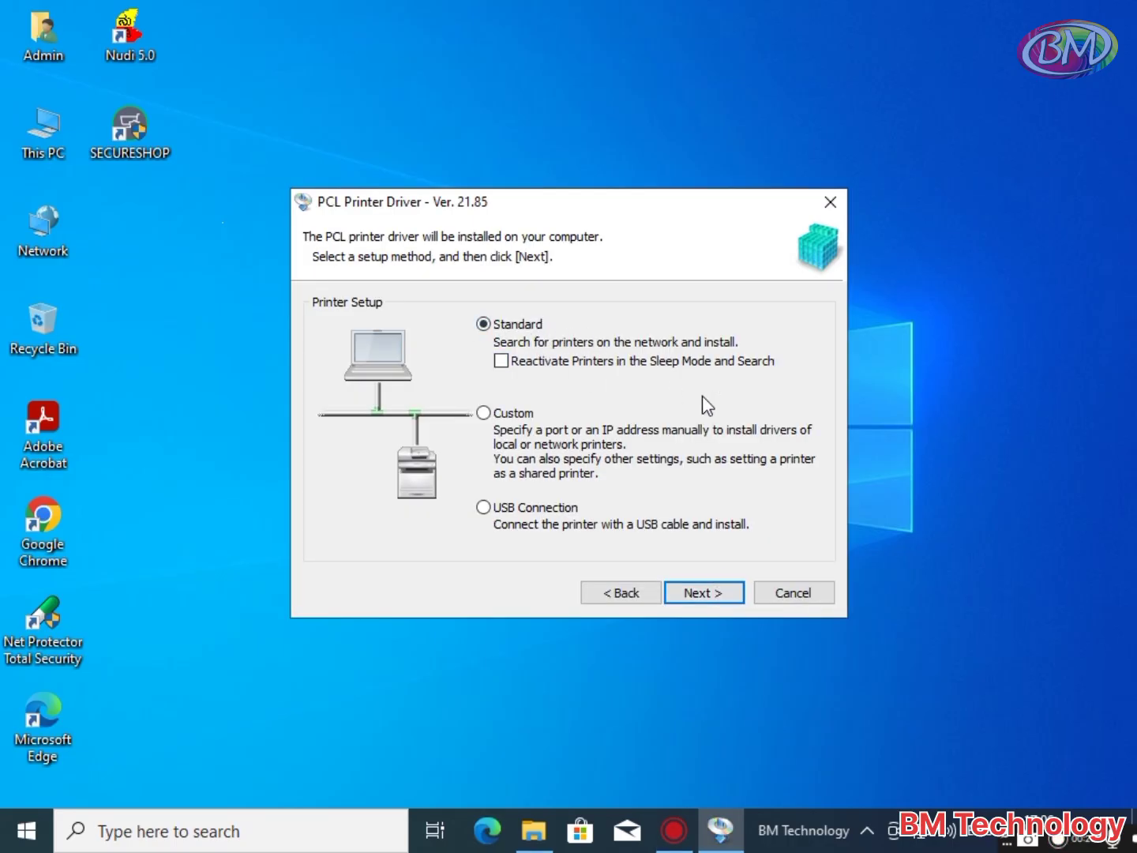
pyautogui.click(705, 592)
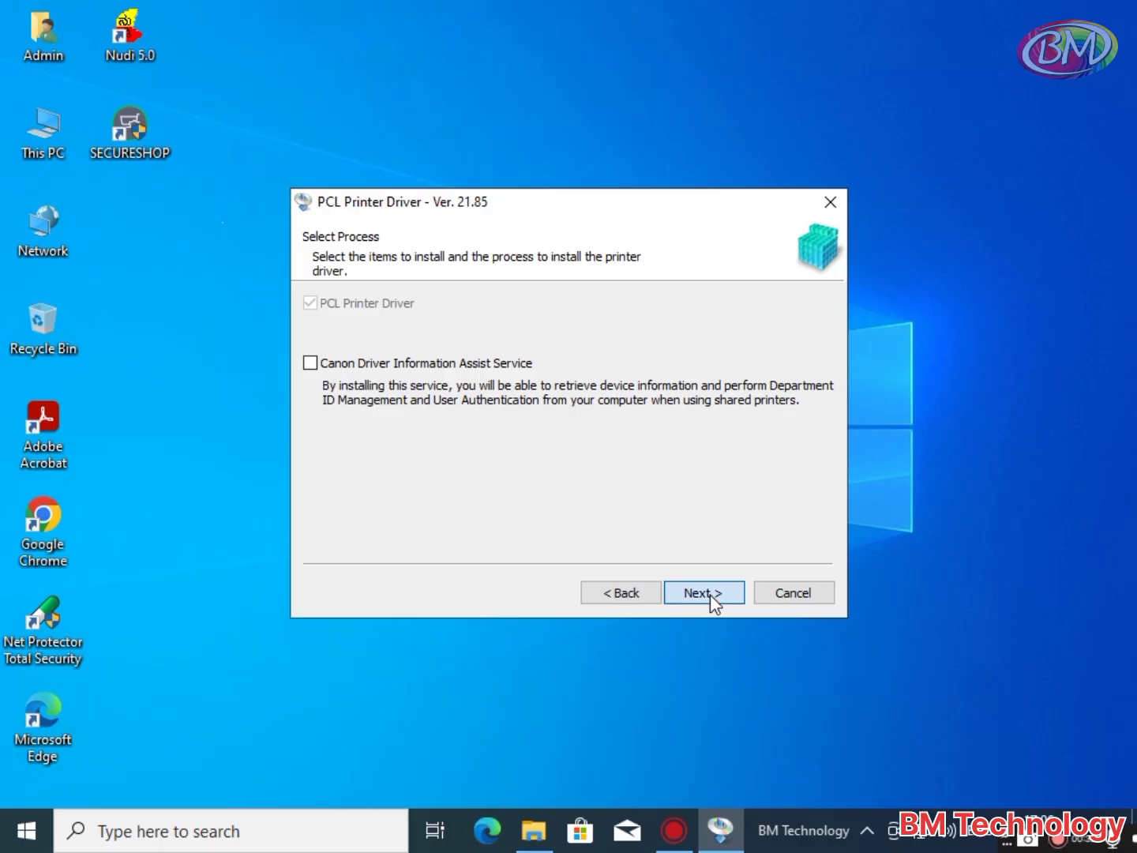
# Select the discovered iR-ADV 6265 at 192.168.0.100 for installation with the iR-ADV 6275 PCL6 driver.
pyautogui.click(701, 593)
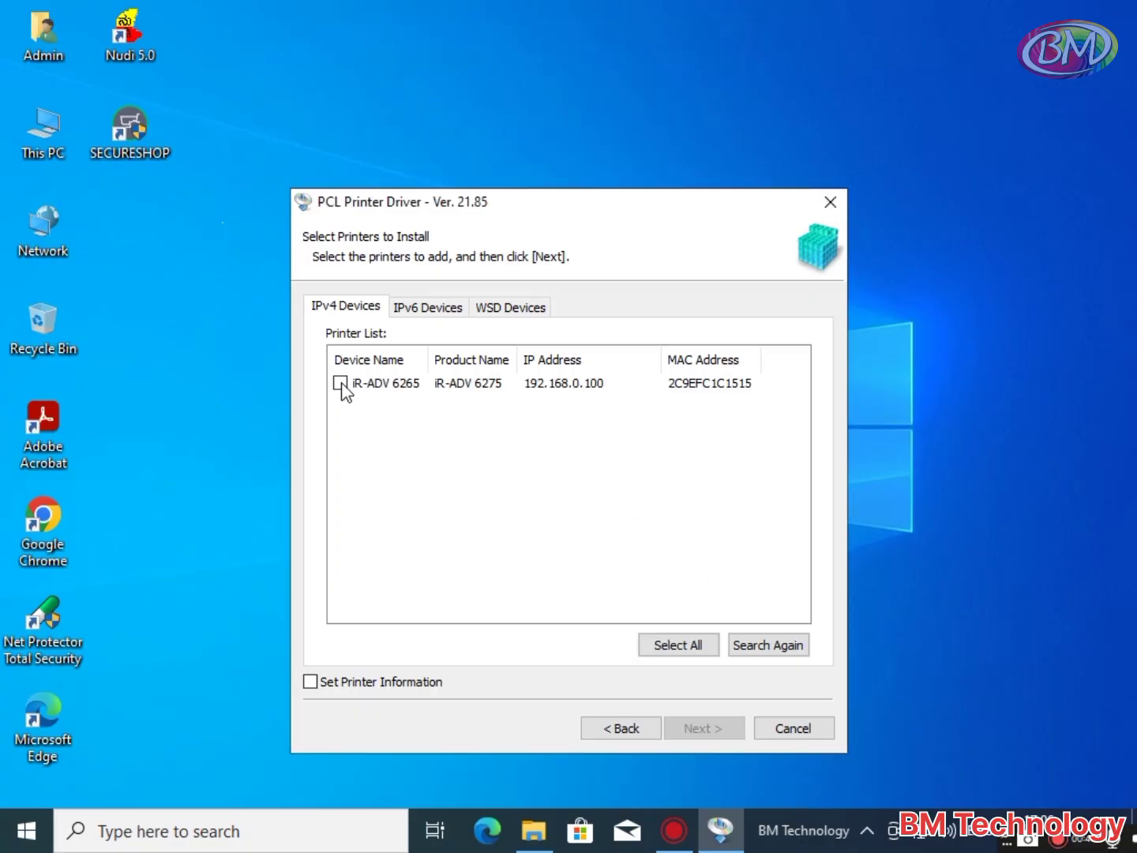
pyautogui.click(340, 382)
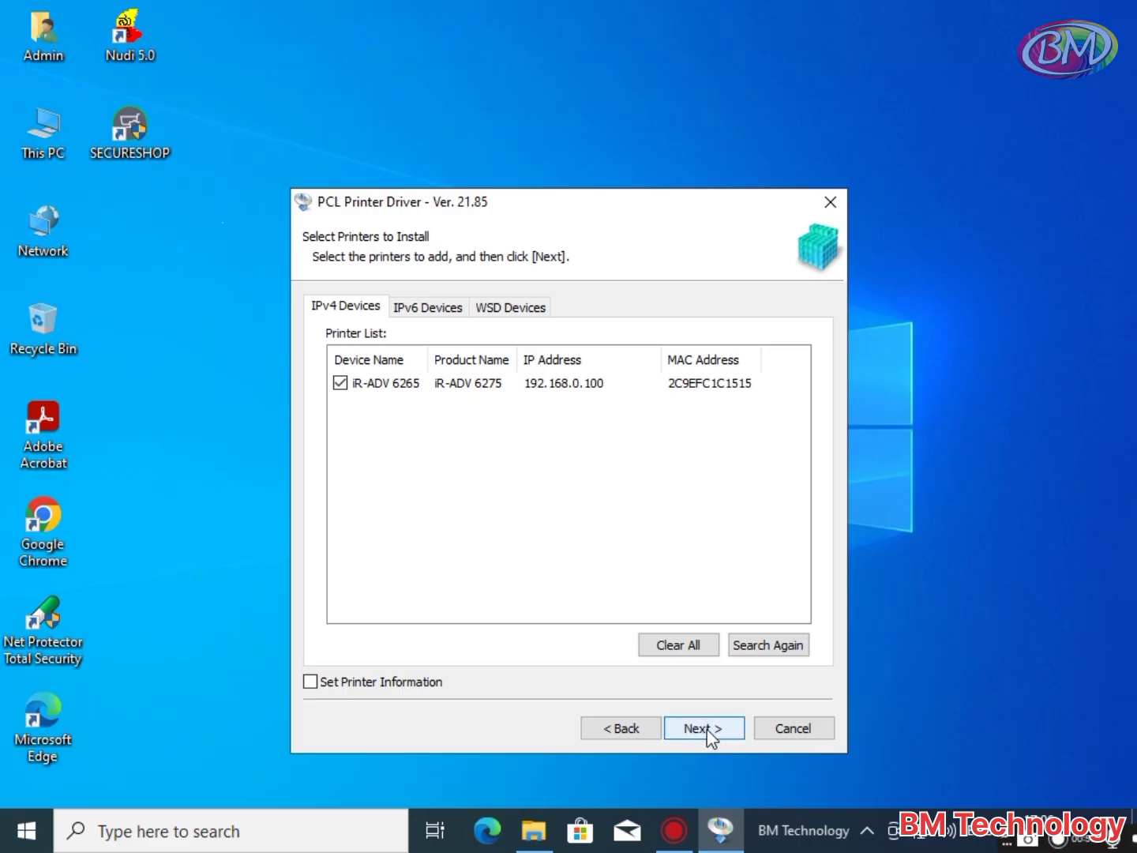
pyautogui.click(701, 726)
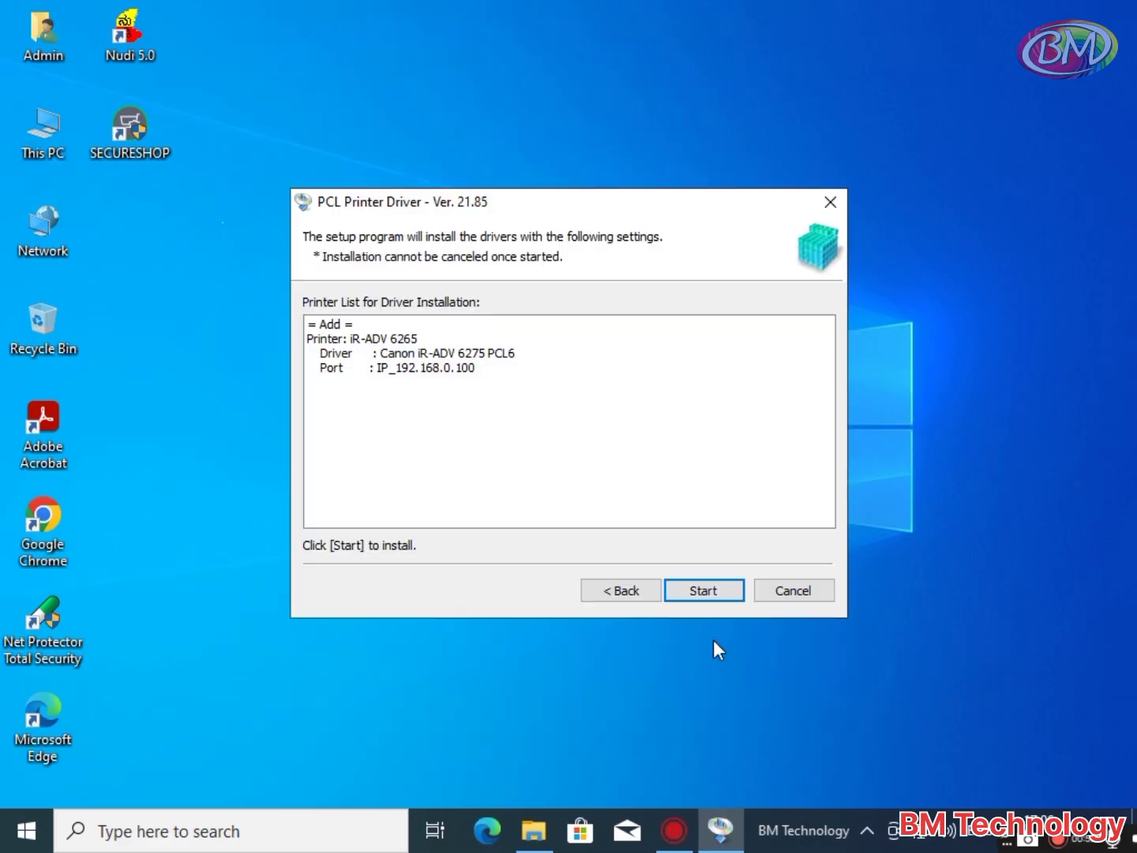
pyautogui.moveTo(455, 376)
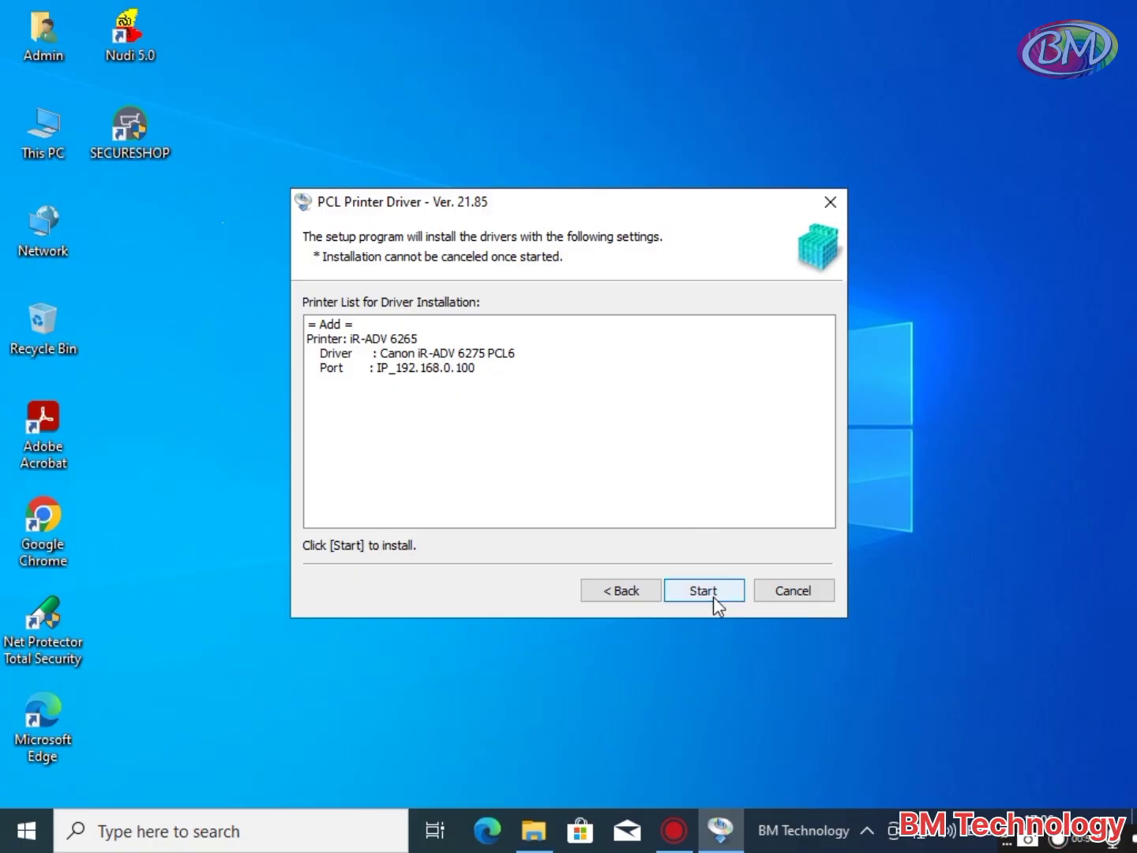
# Run the PCL6 driver installation for the iR-ADV 6265 and exit the finished wizard.
pyautogui.click(703, 591)
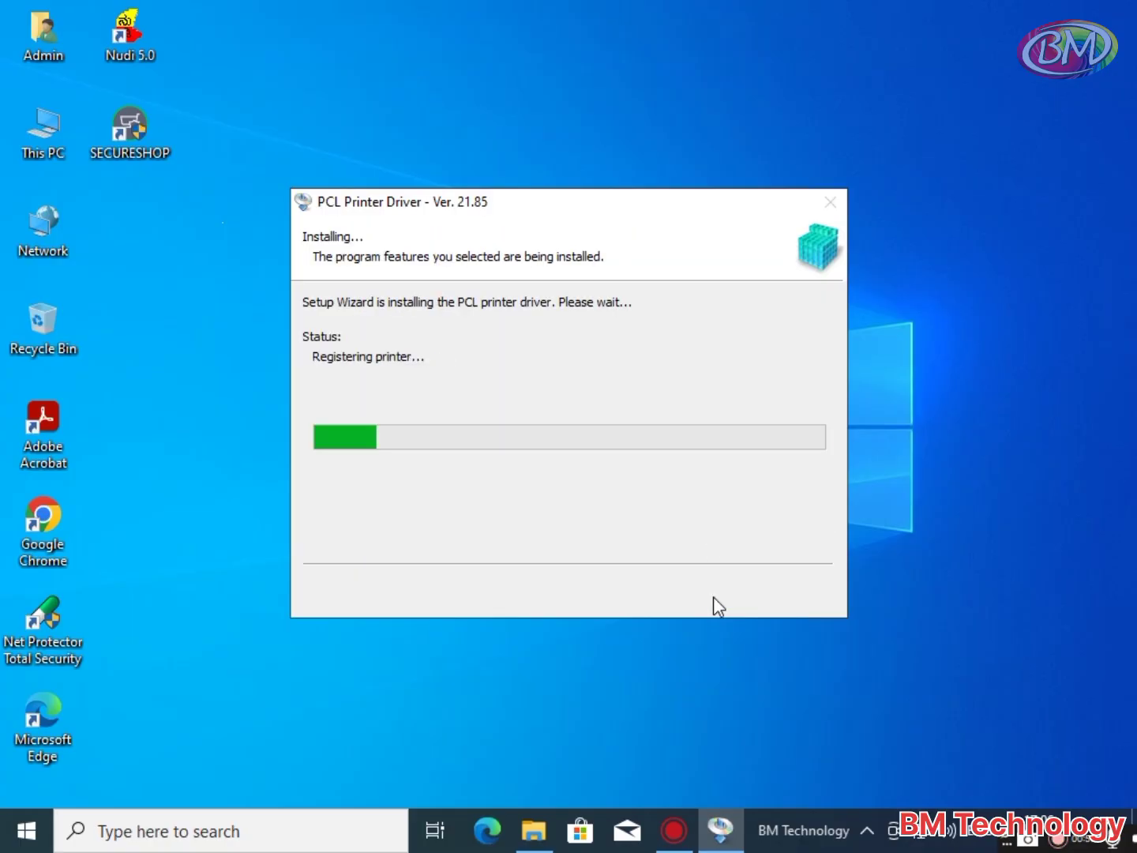
pyautogui.moveTo(685, 549)
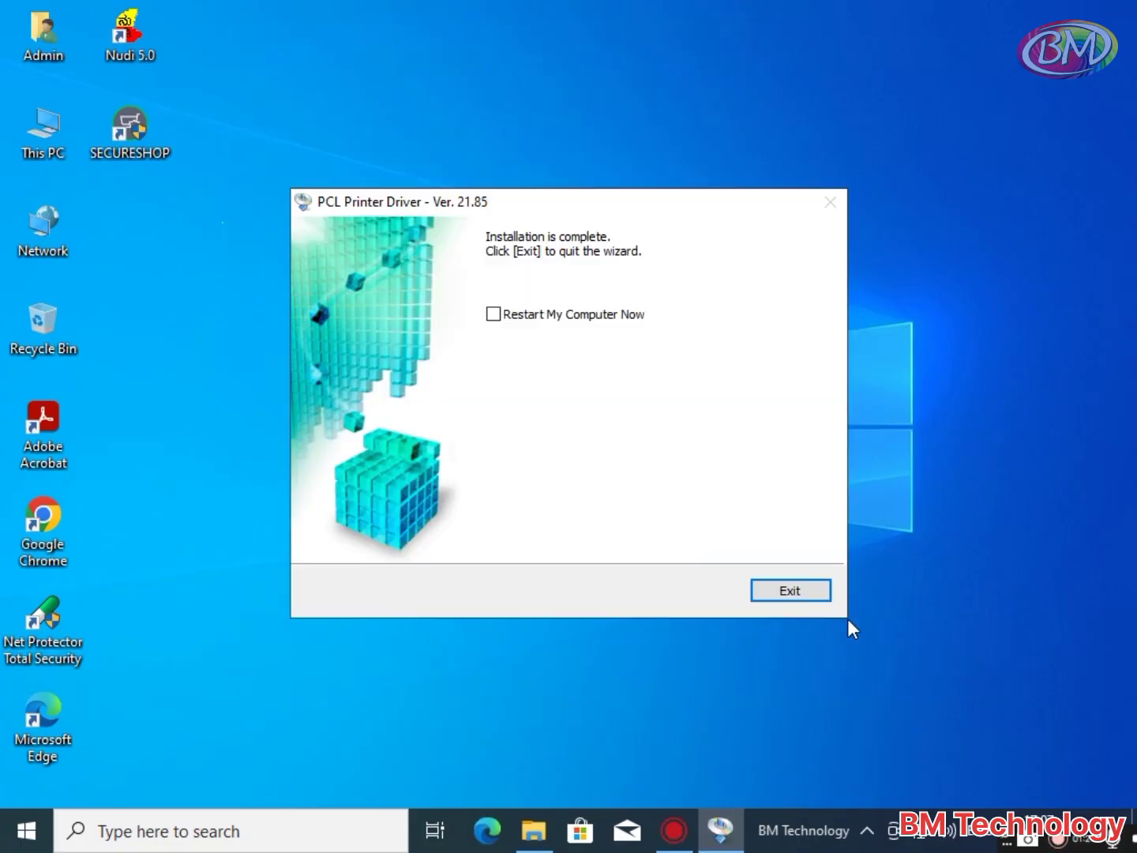
pyautogui.click(790, 591)
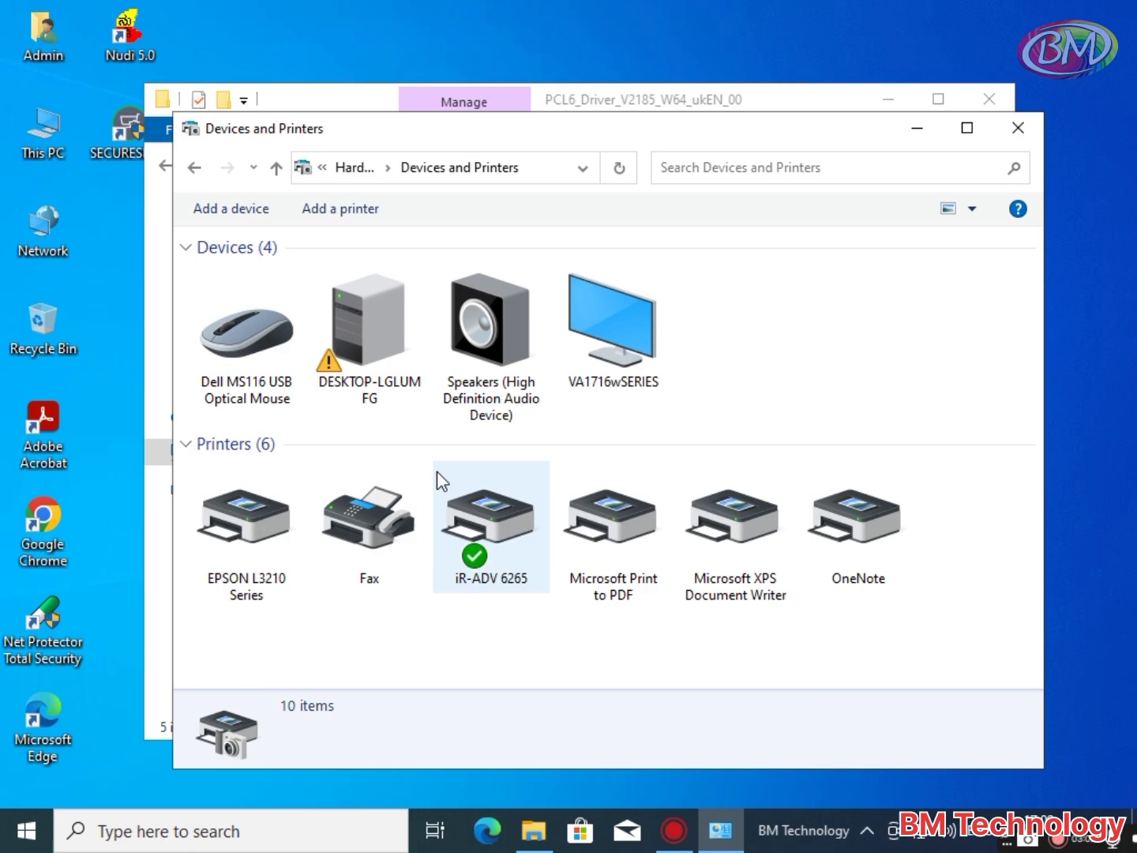
# Print a test page from the iR-ADV 6265 printer properties, then launch Google Chrome.
pyautogui.doubleClick(489, 518)
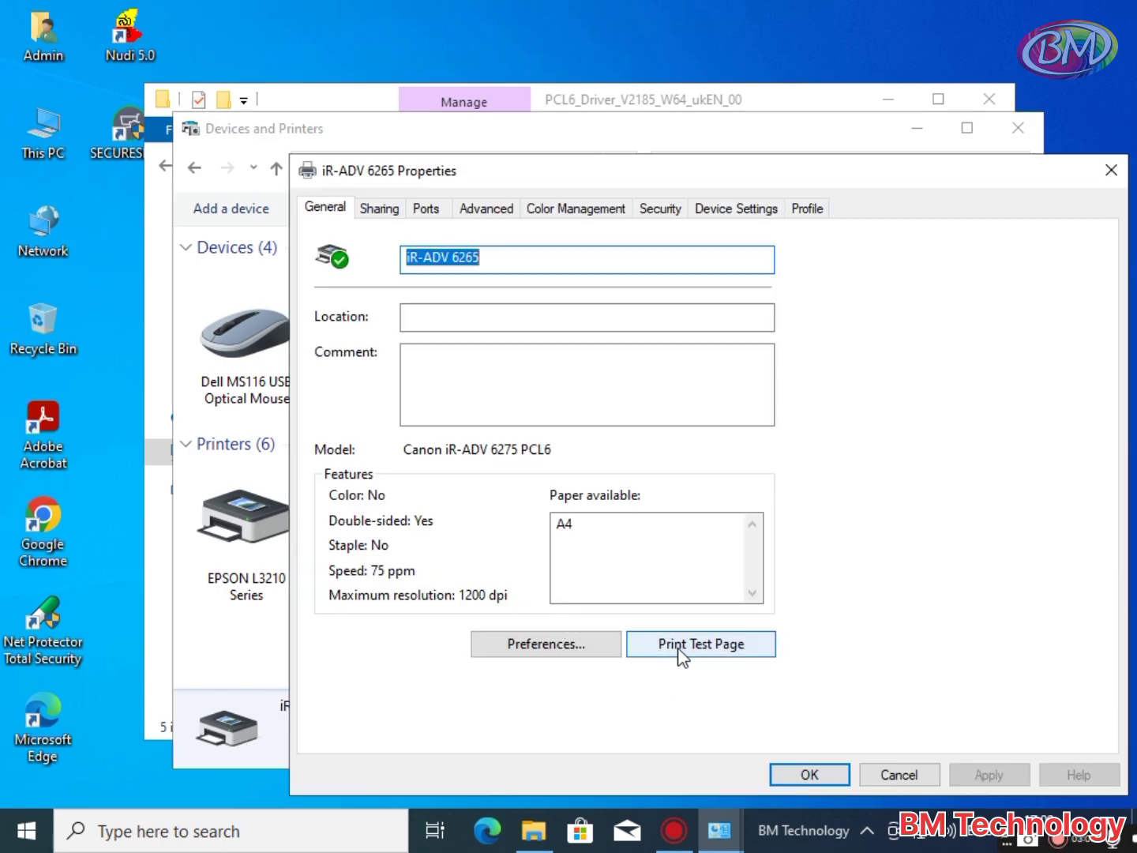
pyautogui.click(700, 645)
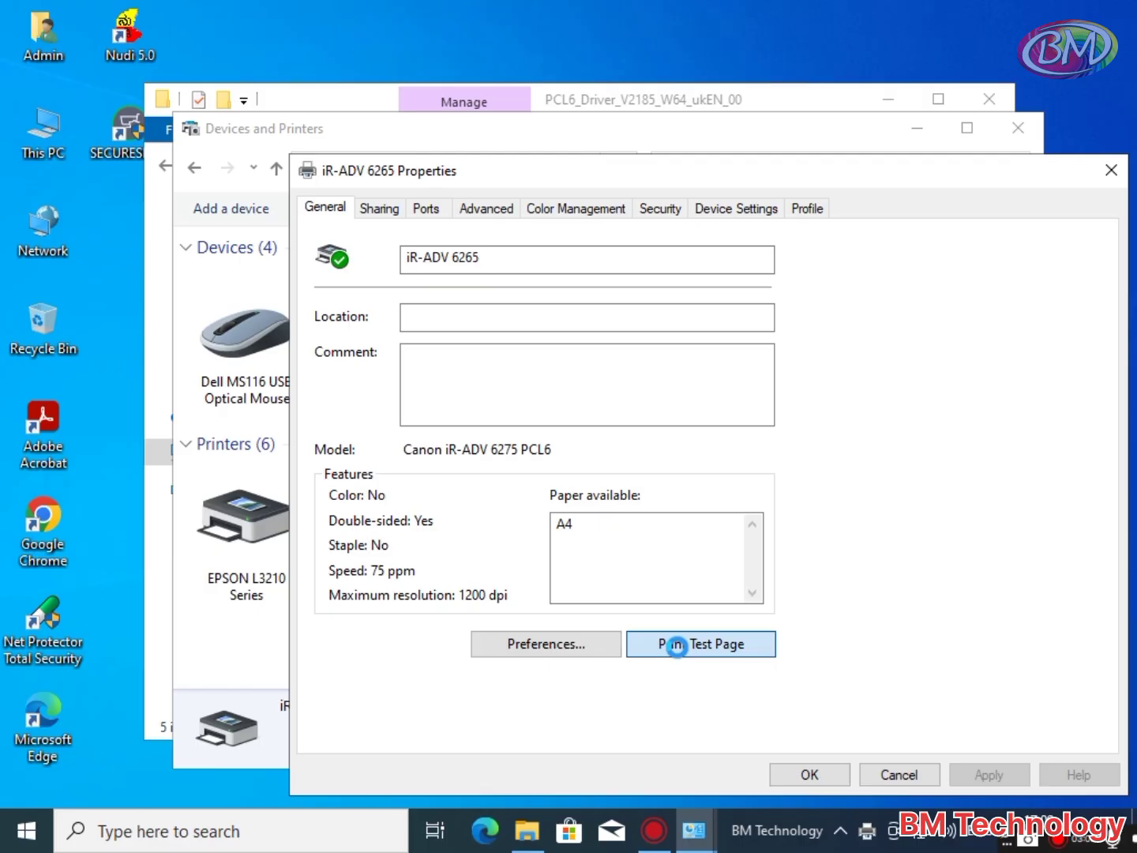
pyautogui.moveTo(44, 532)
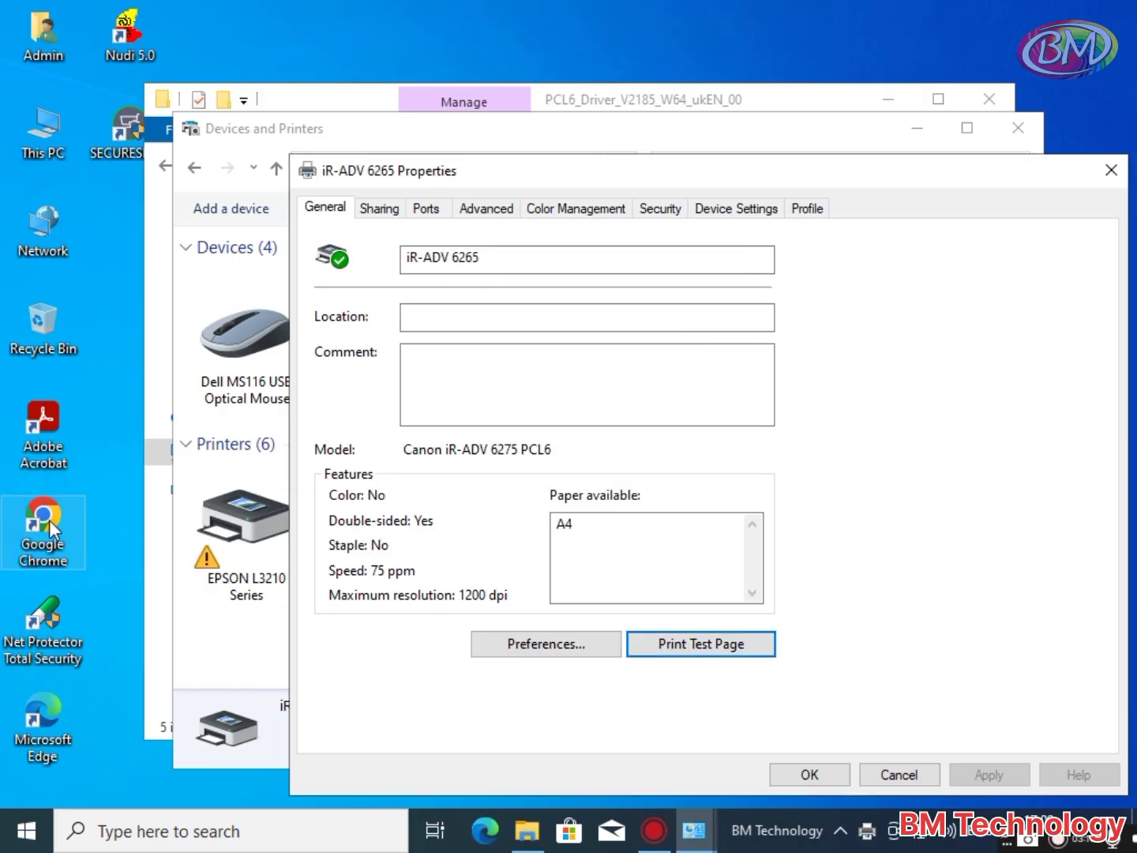
pyautogui.click(53, 531)
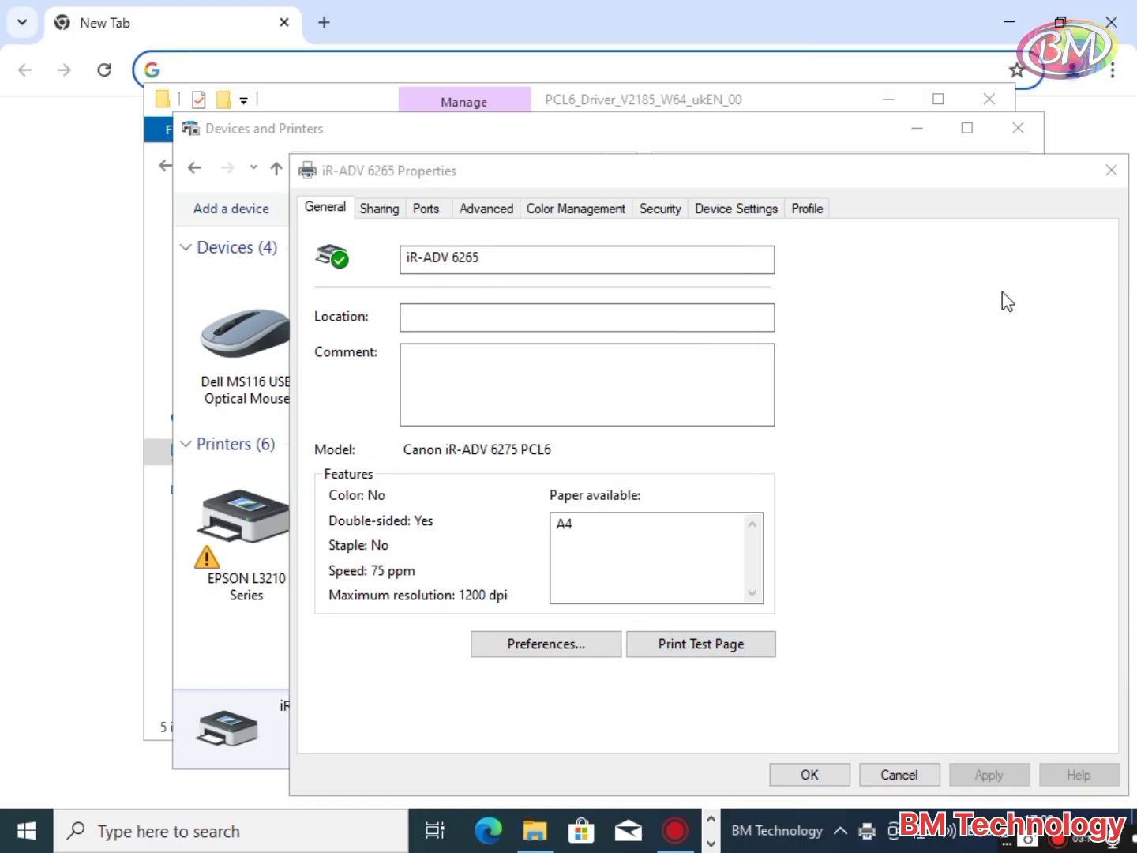